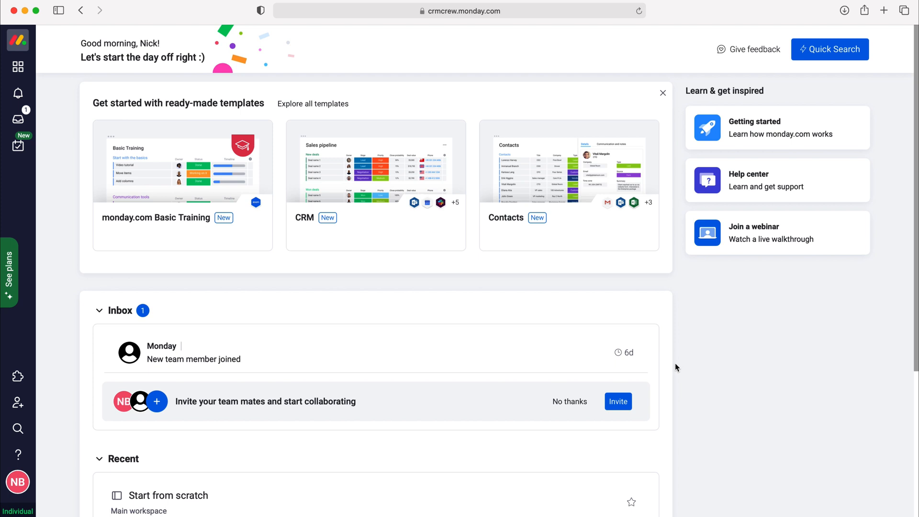
mouse_move(672, 364)
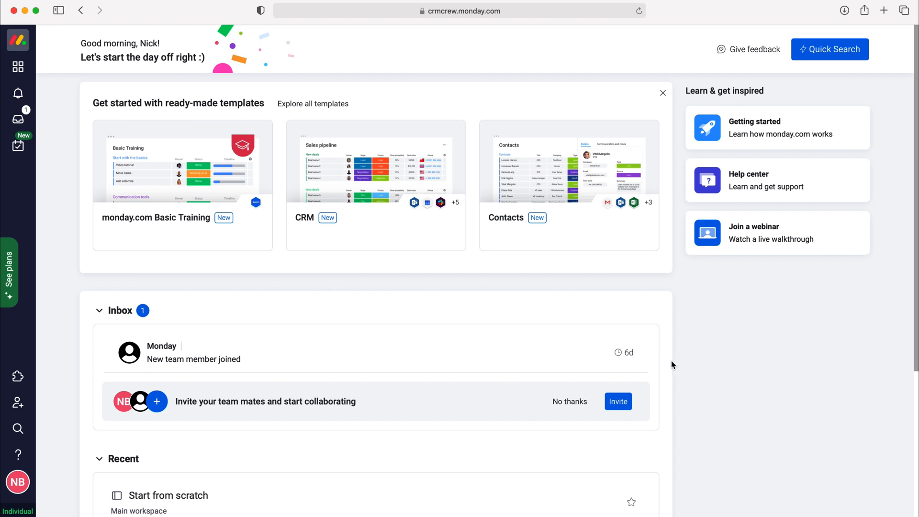
mouse_move(46, 489)
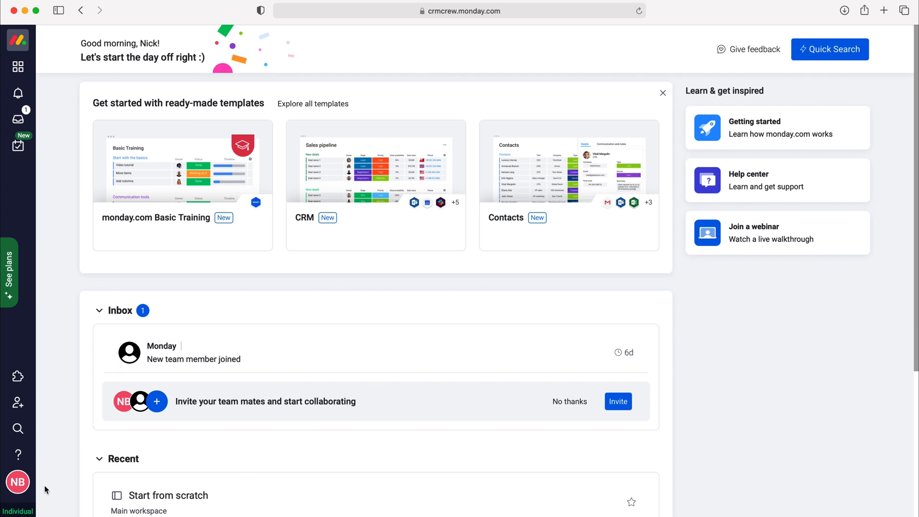
Step: Open the account menu from the profile avatar on the home page
left_click(18, 482)
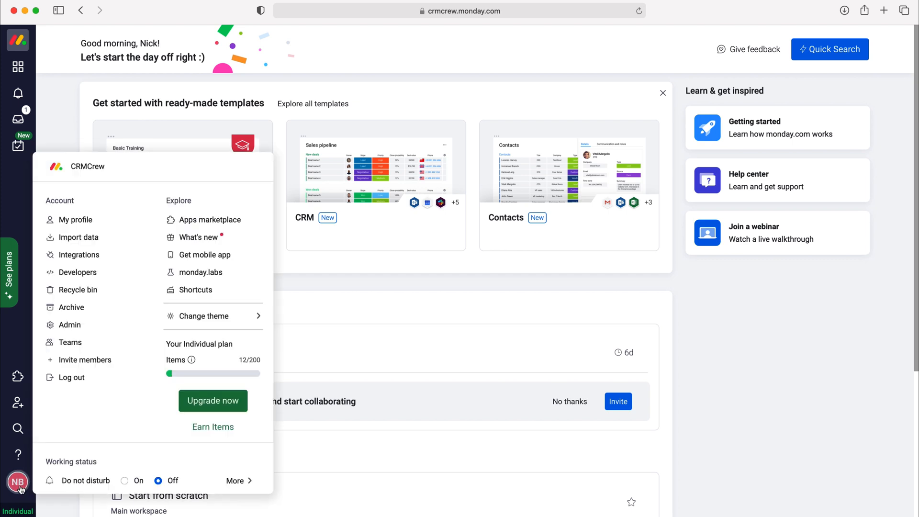
mouse_move(76, 289)
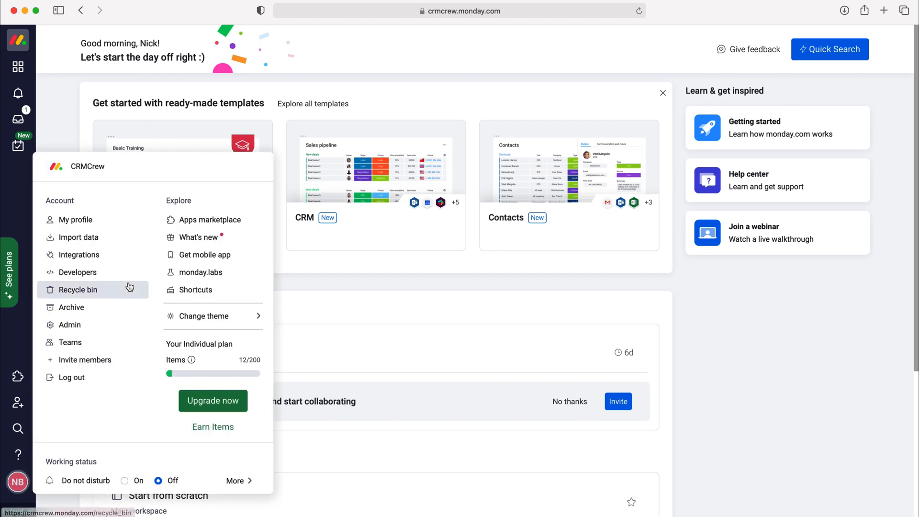
Step: Open the Recycle Bin and review the deleted columns, groups, dashboards and workspace
left_click(77, 289)
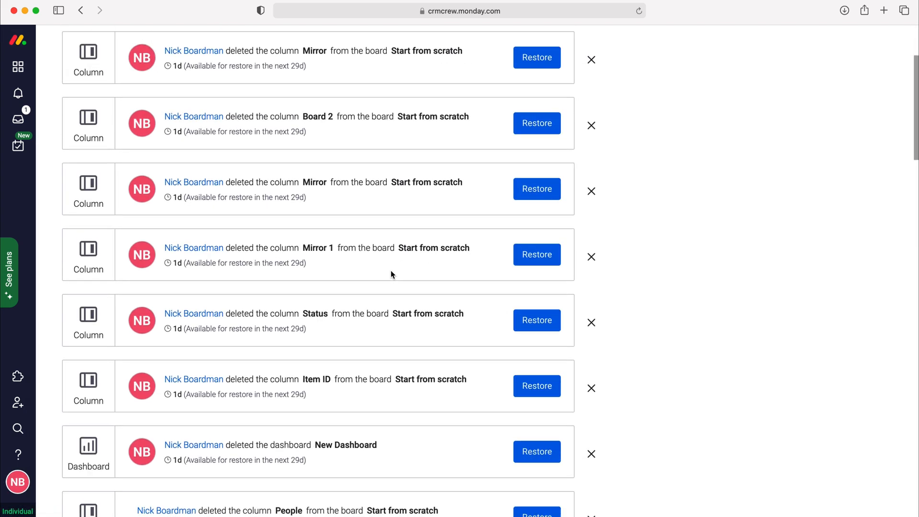
scroll("down", 3)
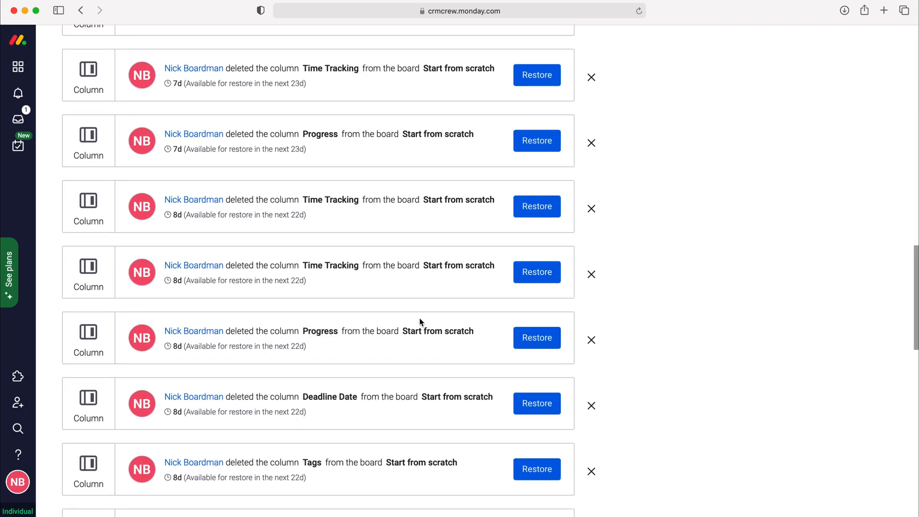
scroll("up", 3)
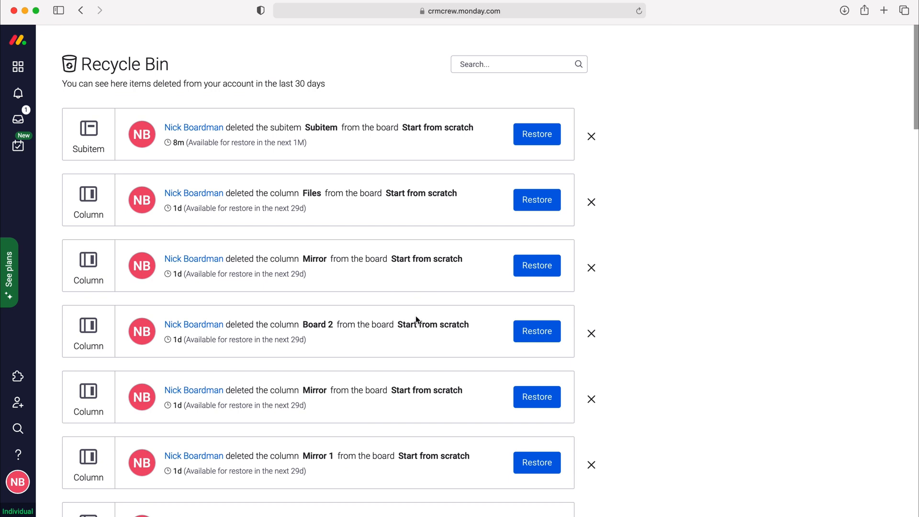
scroll("down", 3)
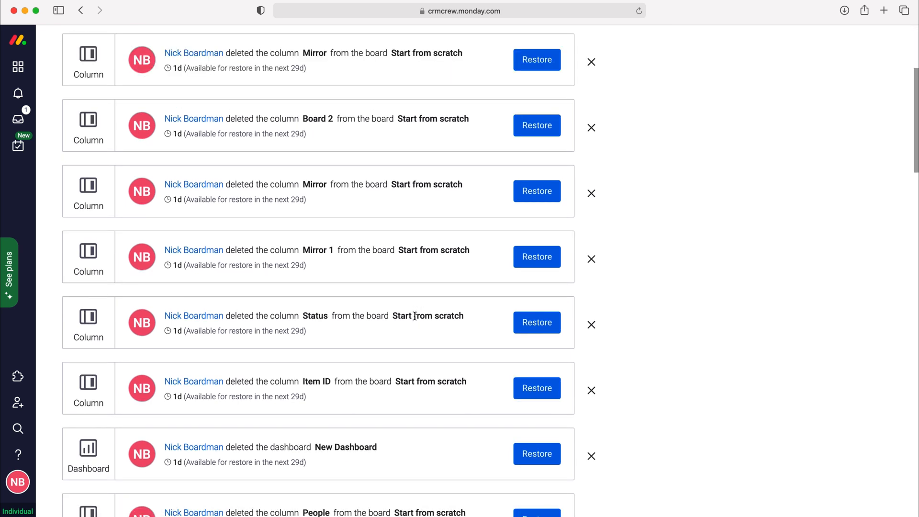
scroll("down", 3)
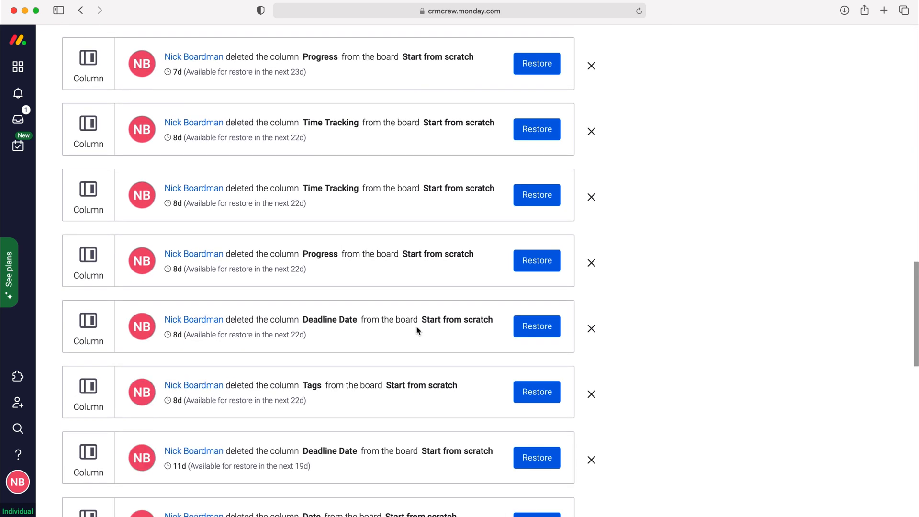
scroll("down", 3)
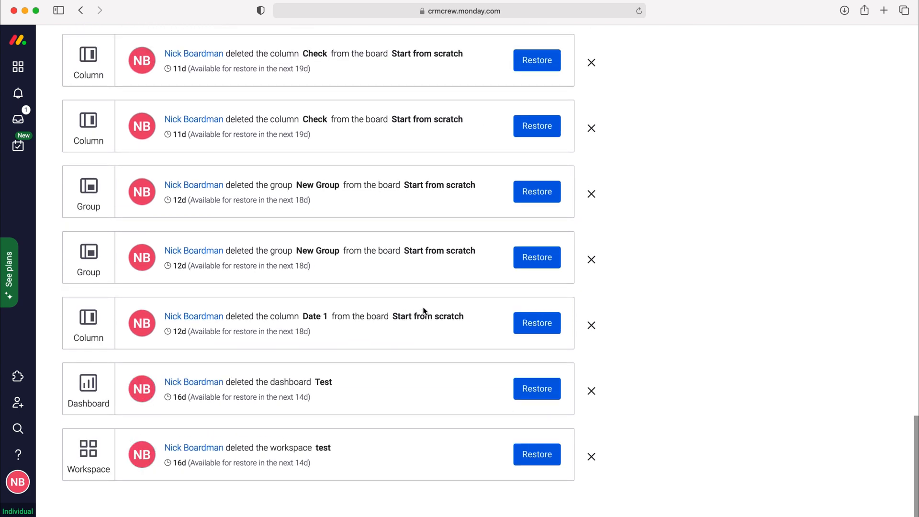
scroll("up", 3)
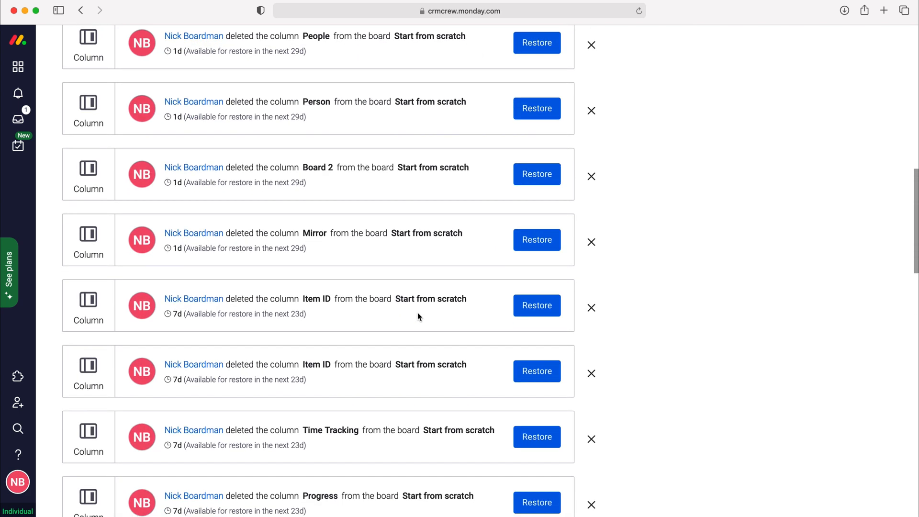
Step: Restore the deleted Subitem to the Start from scratch board
scroll("up", 3)
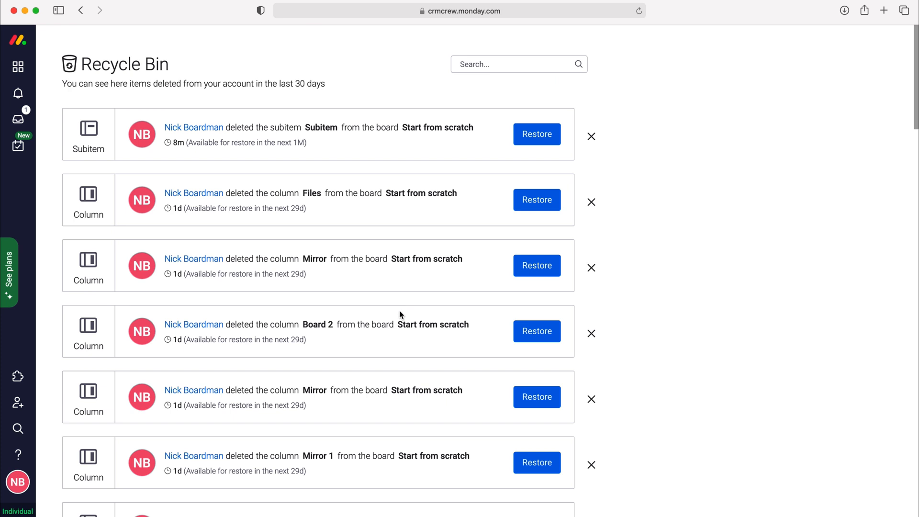
mouse_move(346, 275)
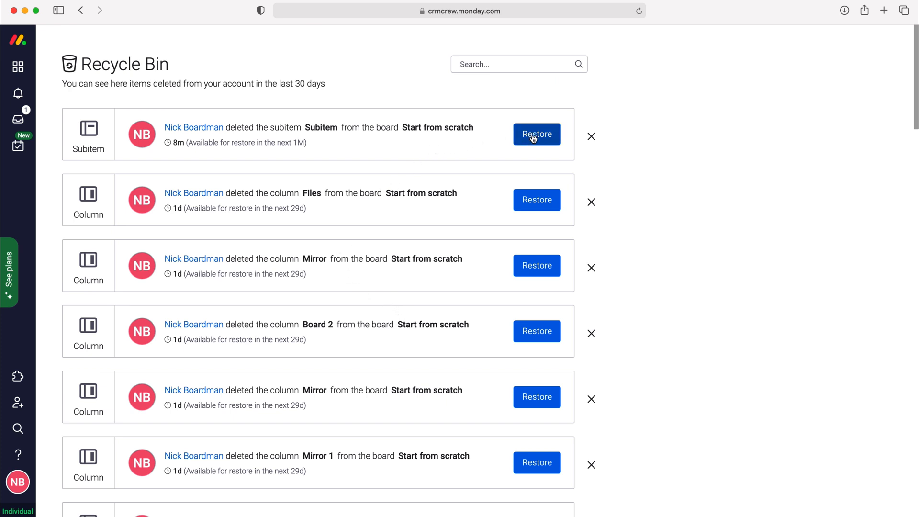
left_click(536, 134)
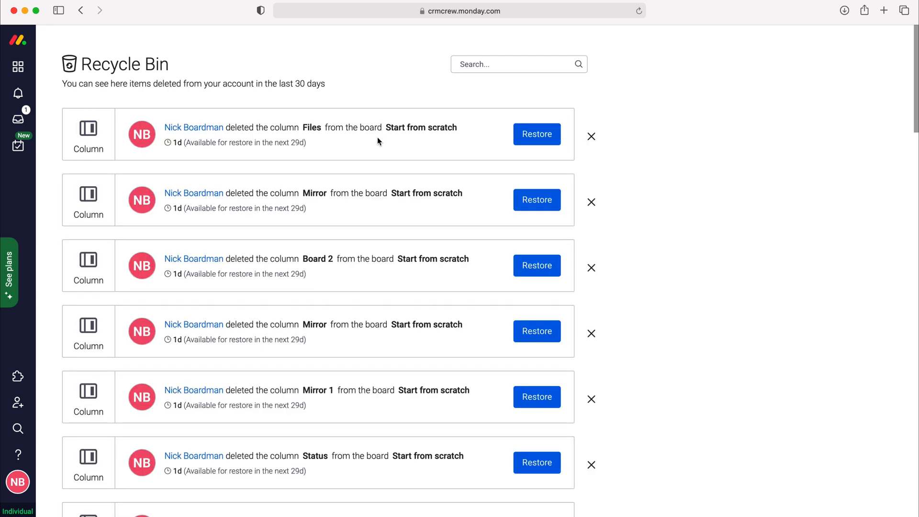
mouse_move(561, 175)
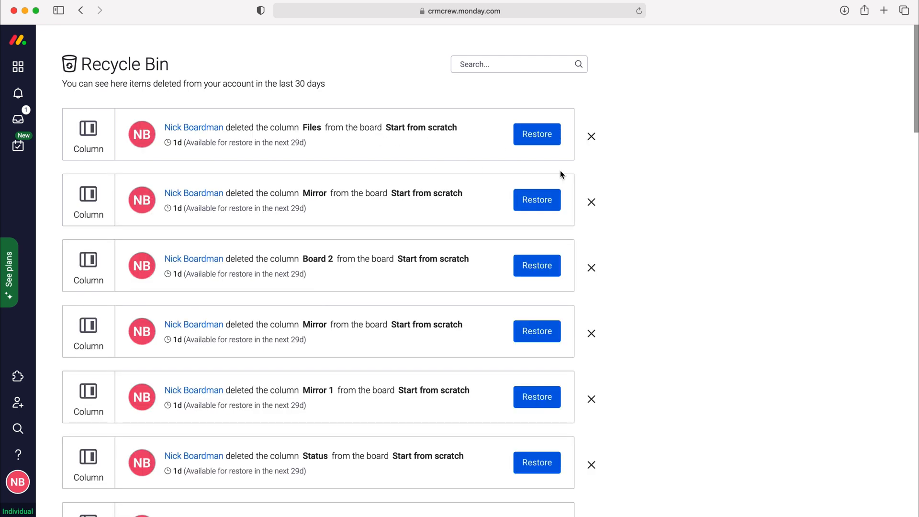
mouse_move(600, 181)
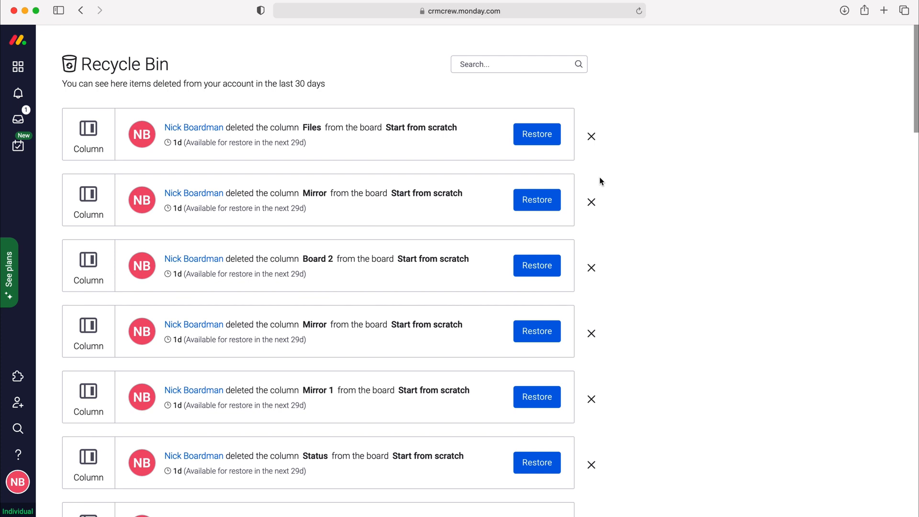
mouse_move(631, 163)
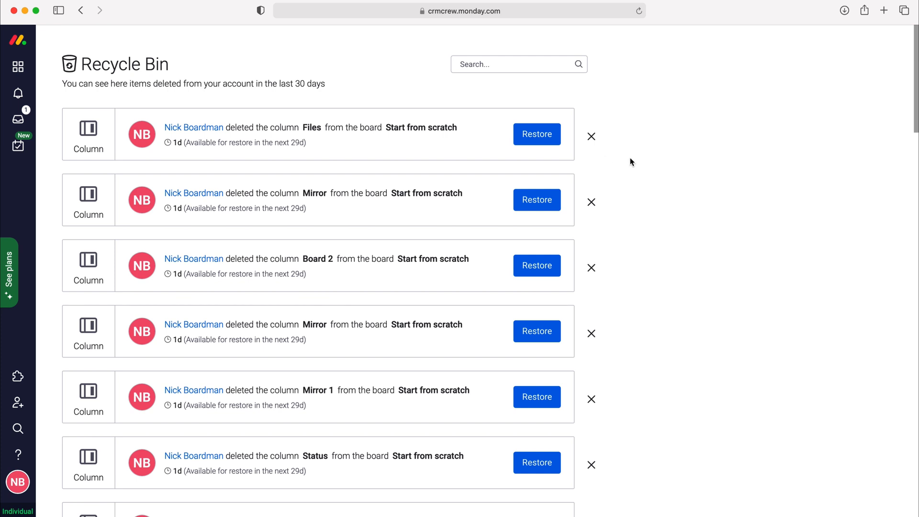
mouse_move(643, 199)
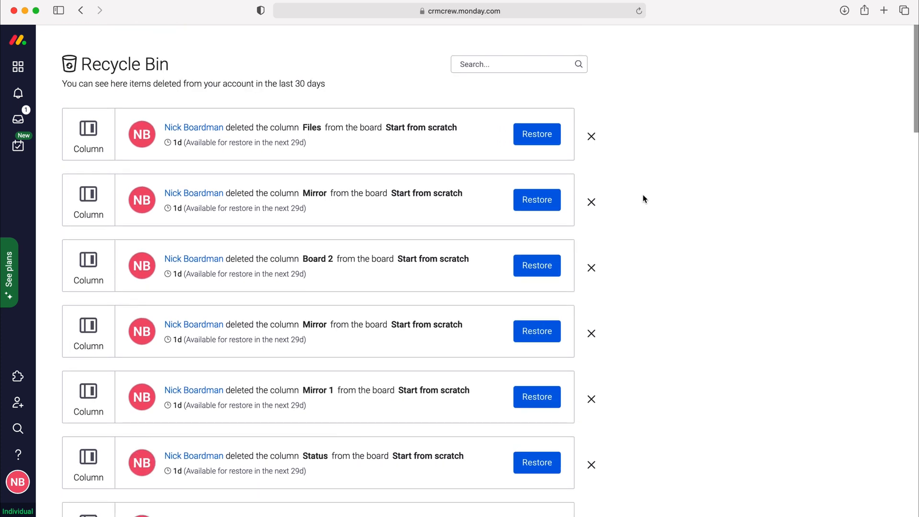
mouse_move(647, 193)
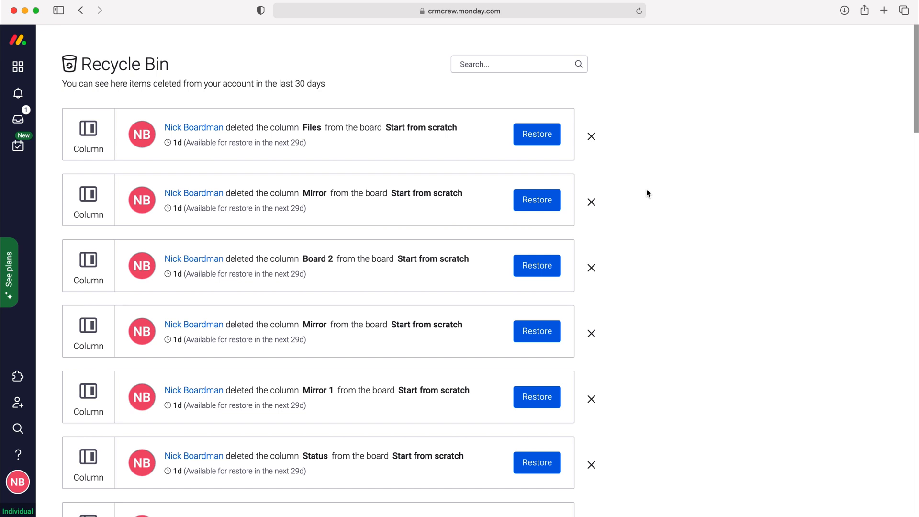
mouse_move(127, 66)
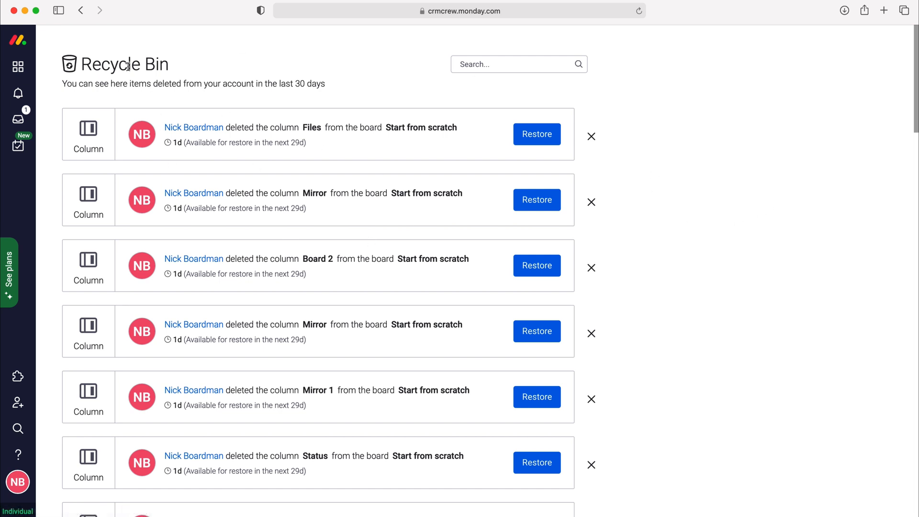
mouse_move(591, 136)
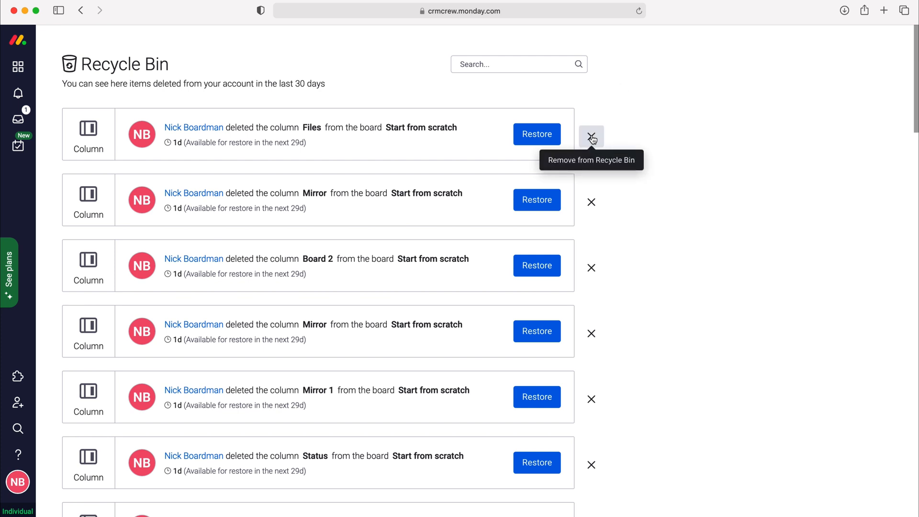
mouse_move(591, 136)
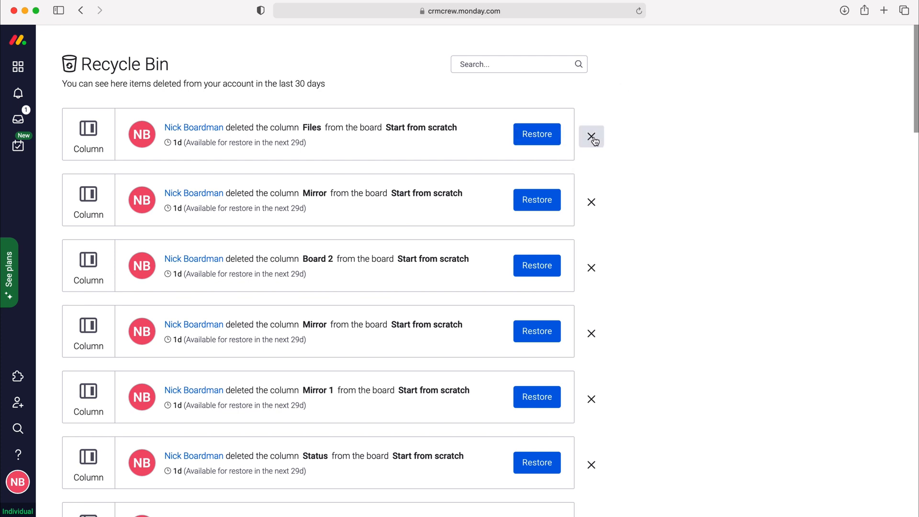
Step: Permanently delete the Files column entry from the Recycle Bin
left_click(590, 135)
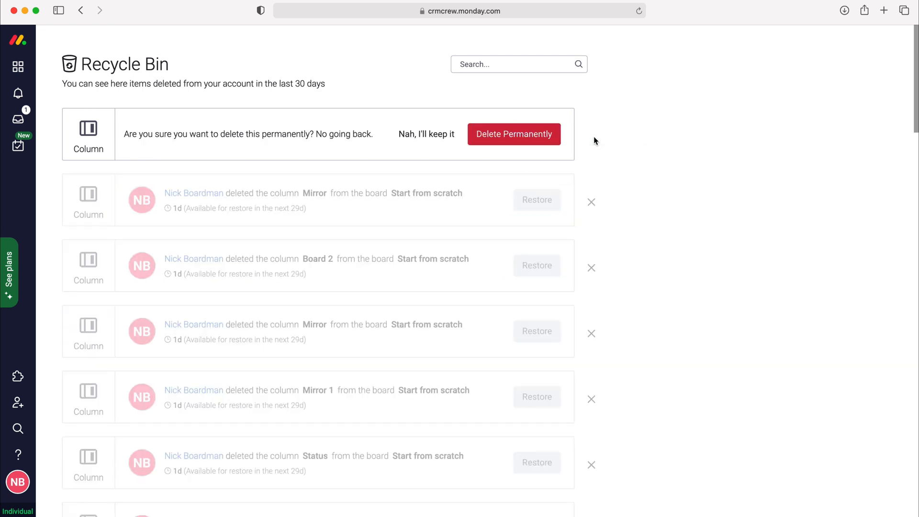
mouse_move(539, 155)
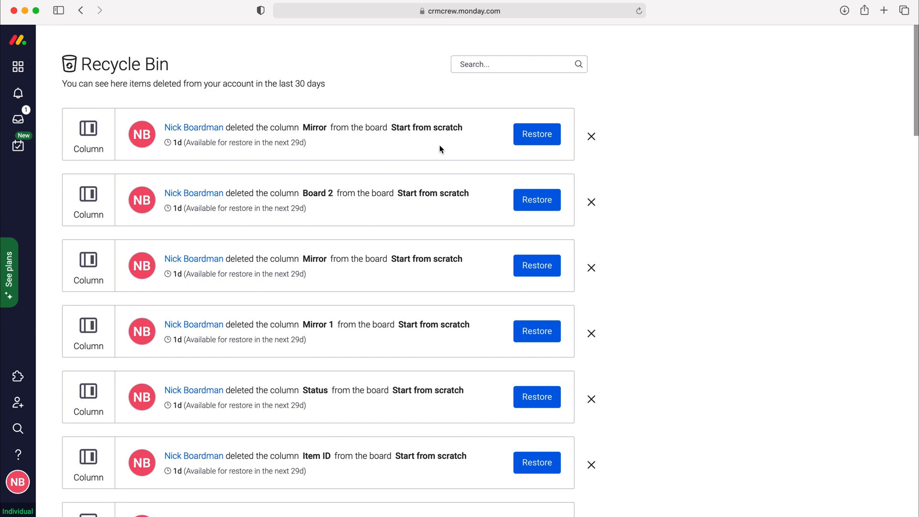
mouse_move(451, 145)
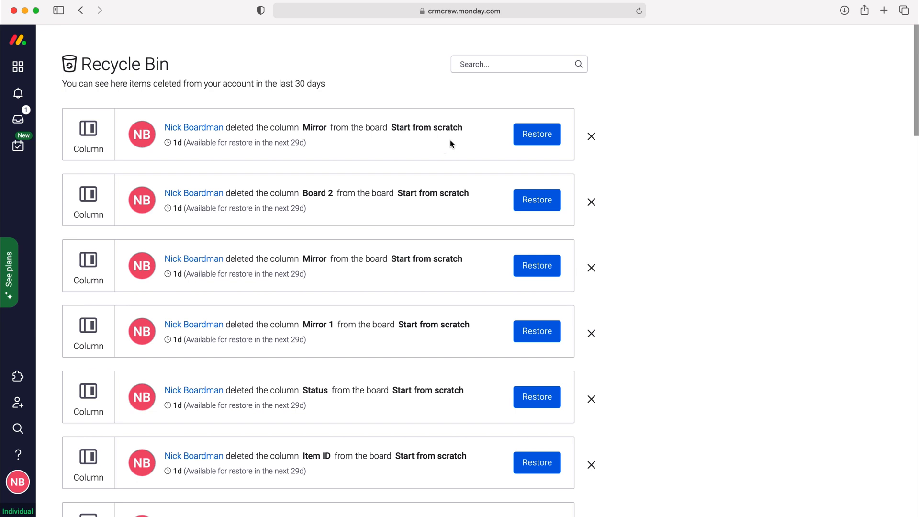
scroll("down", 3)
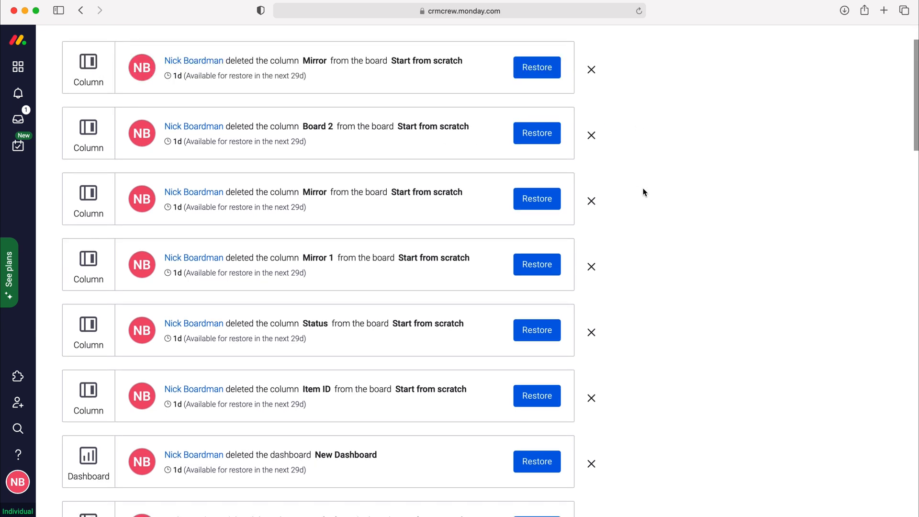
scroll("up", 3)
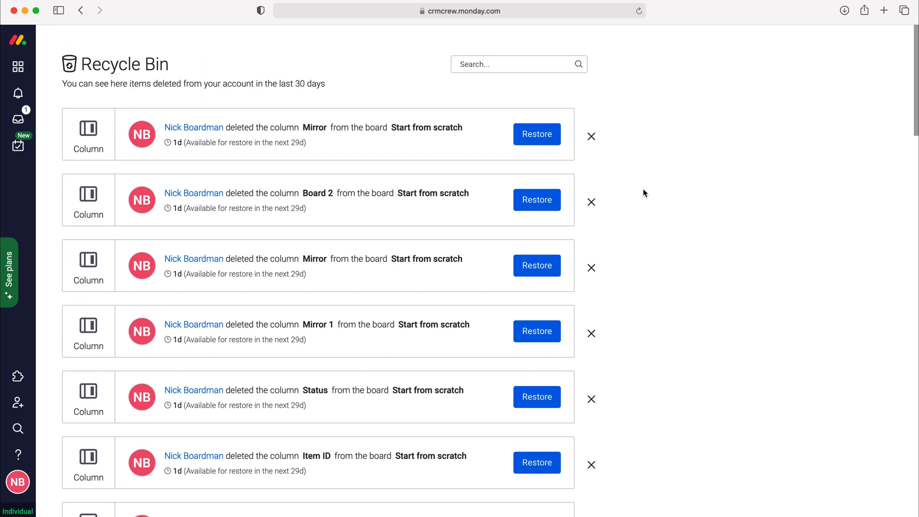